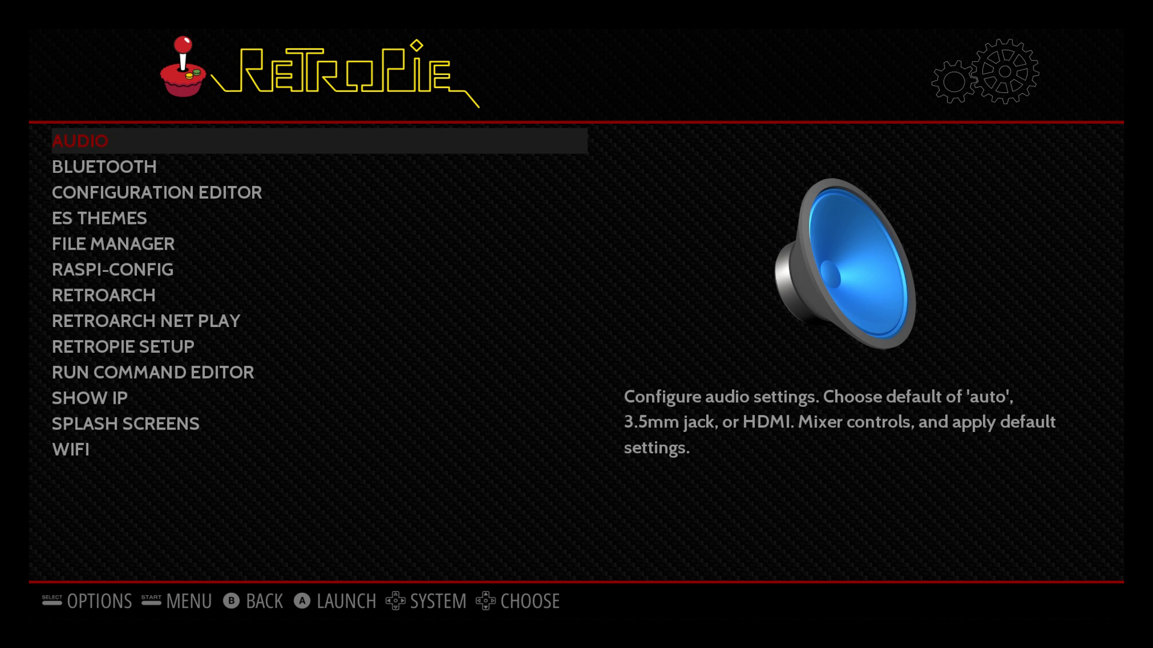
# - Bring up the EmulationStation main menu, glance at the Quit options, and back out to the list
pyautogui.press('start')
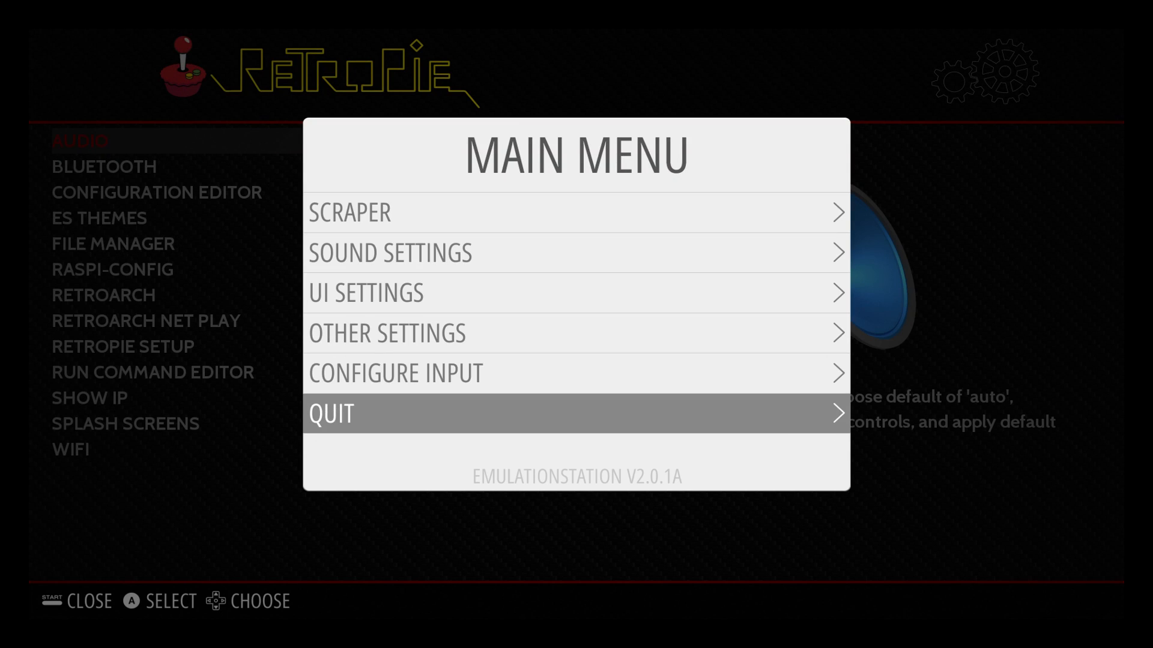
pyautogui.click(575, 411)
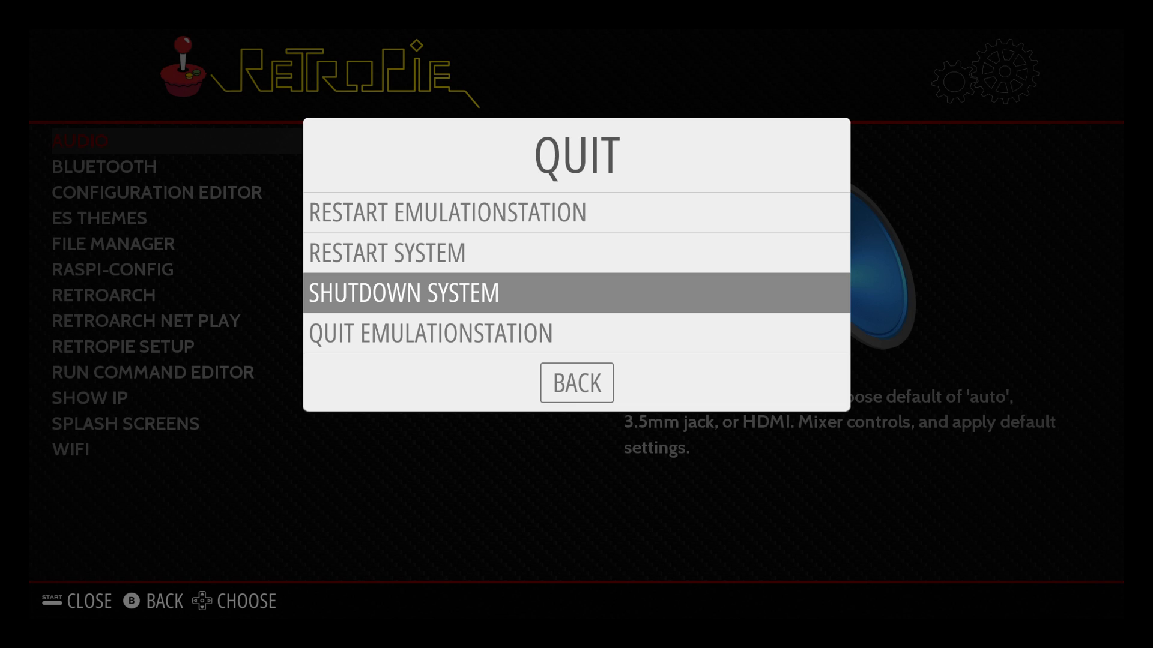
pyautogui.click(576, 383)
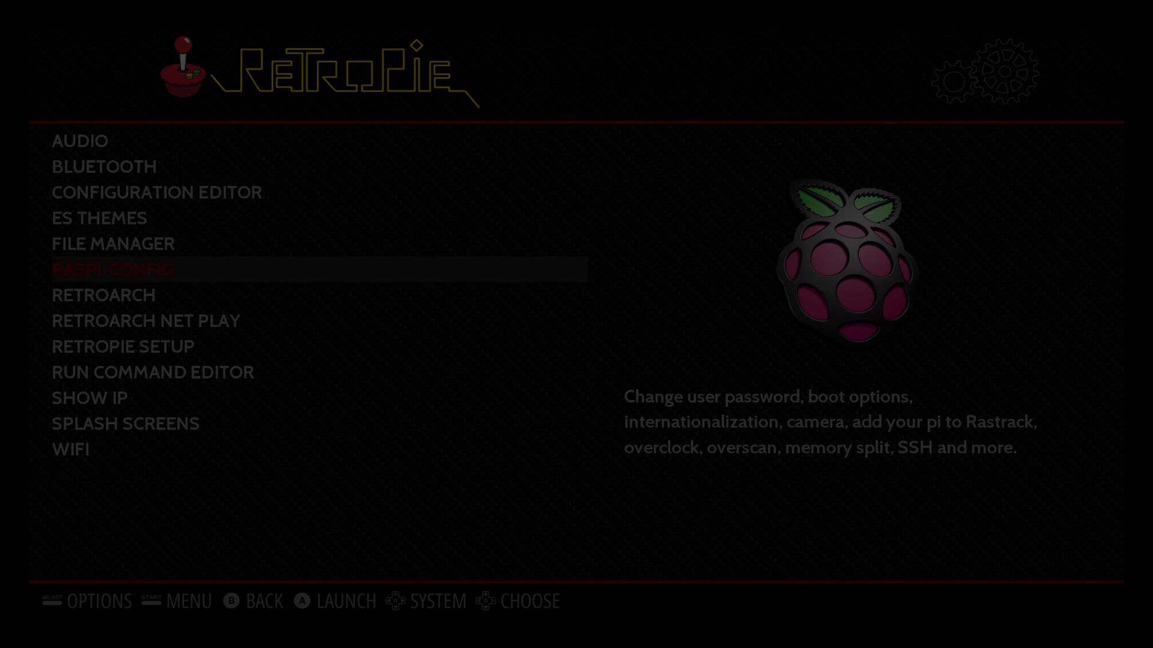
# - Launch raspi-config and move down to 7 Advanced Options, reaching A8 Serial
pyautogui.click(113, 269)
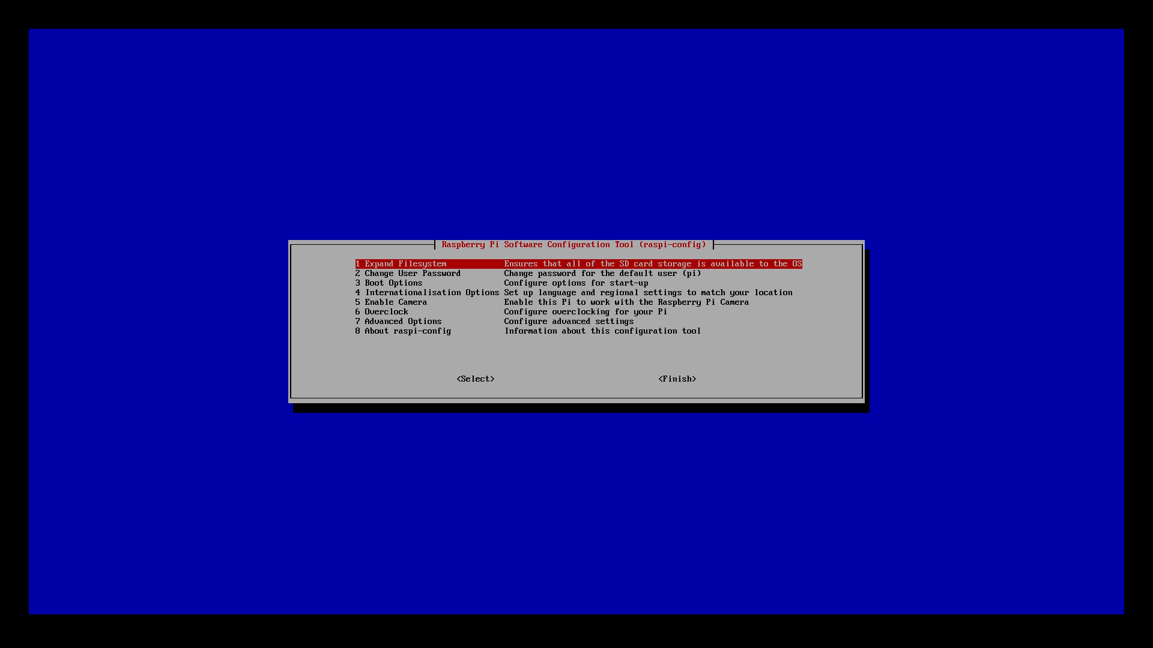
pyautogui.press('Down')
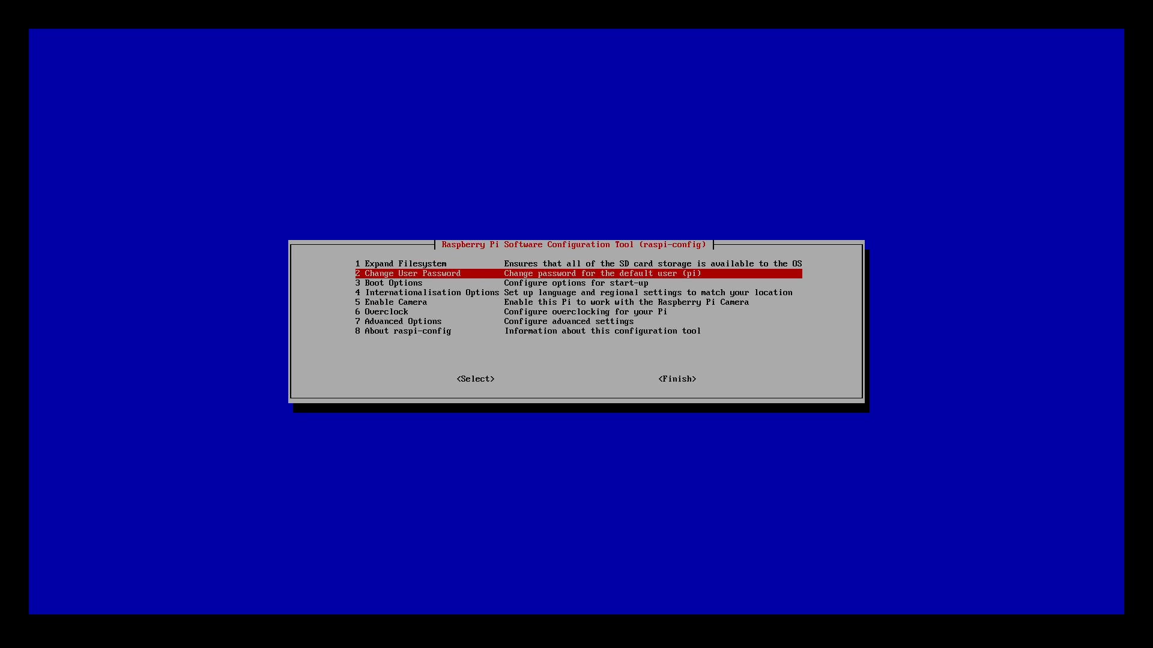
pyautogui.press('Down')
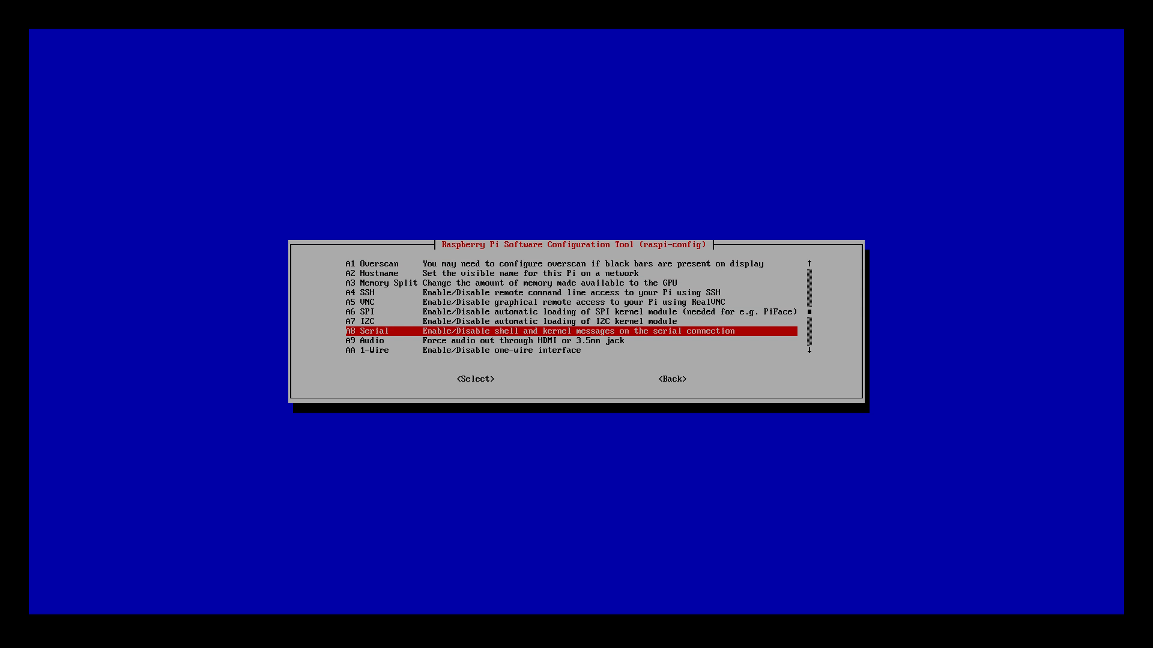
# - Answer Yes to a serial login shell under A8 Serial and acknowledge it is enabled
pyautogui.click(477, 378)
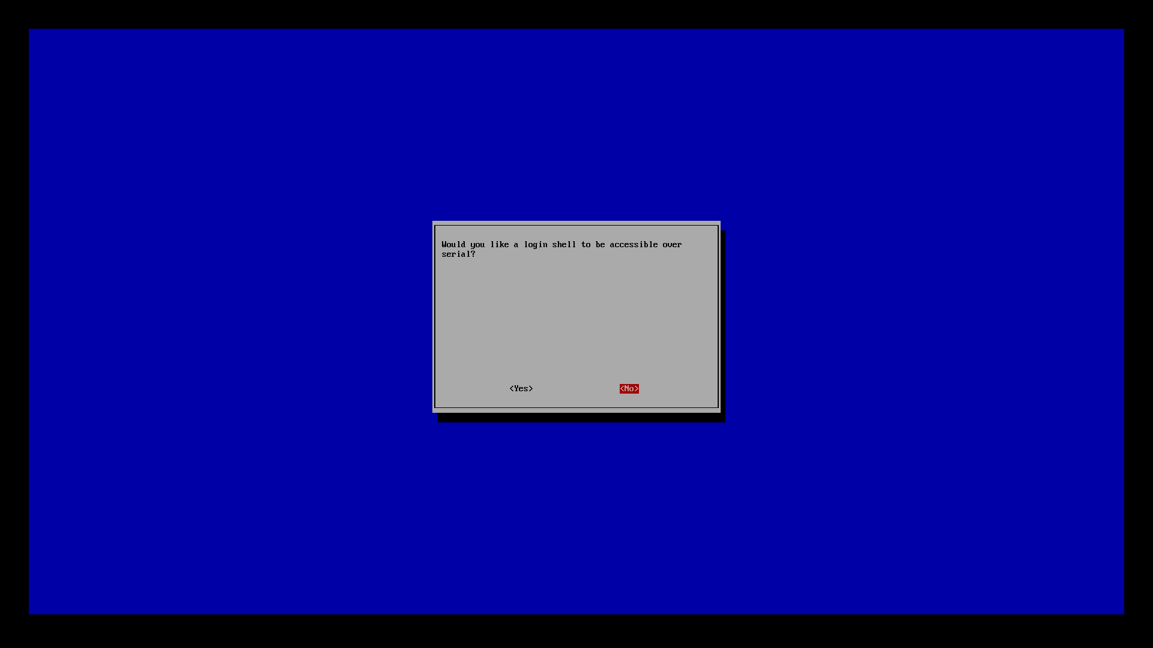
pyautogui.press('Left')
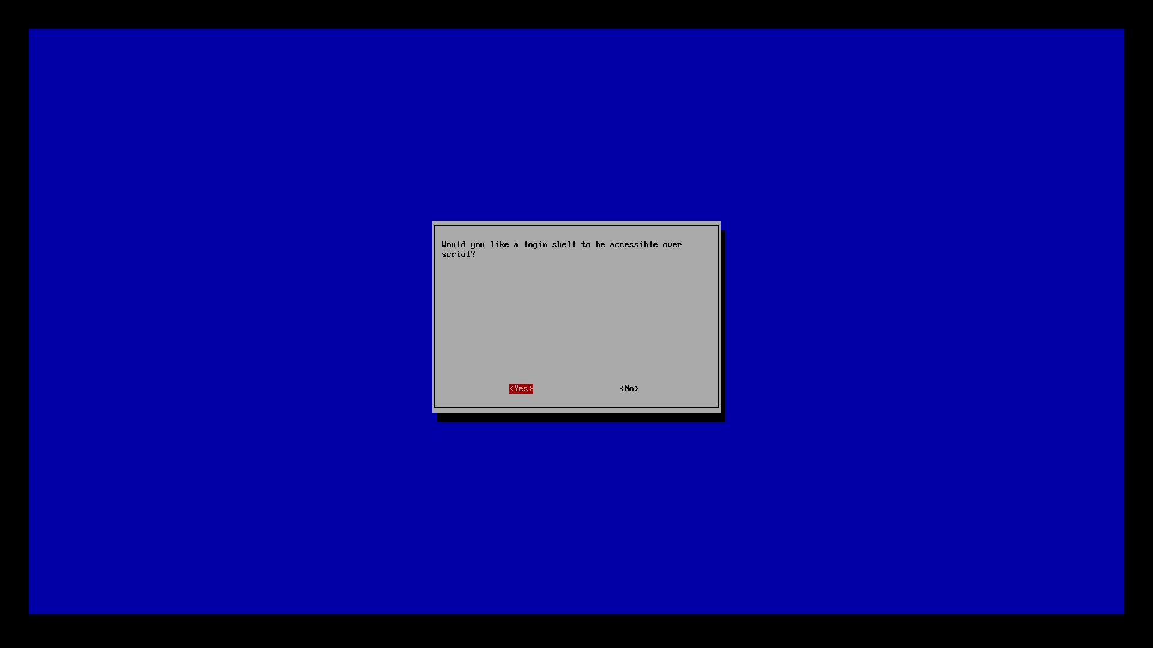
pyautogui.click(520, 388)
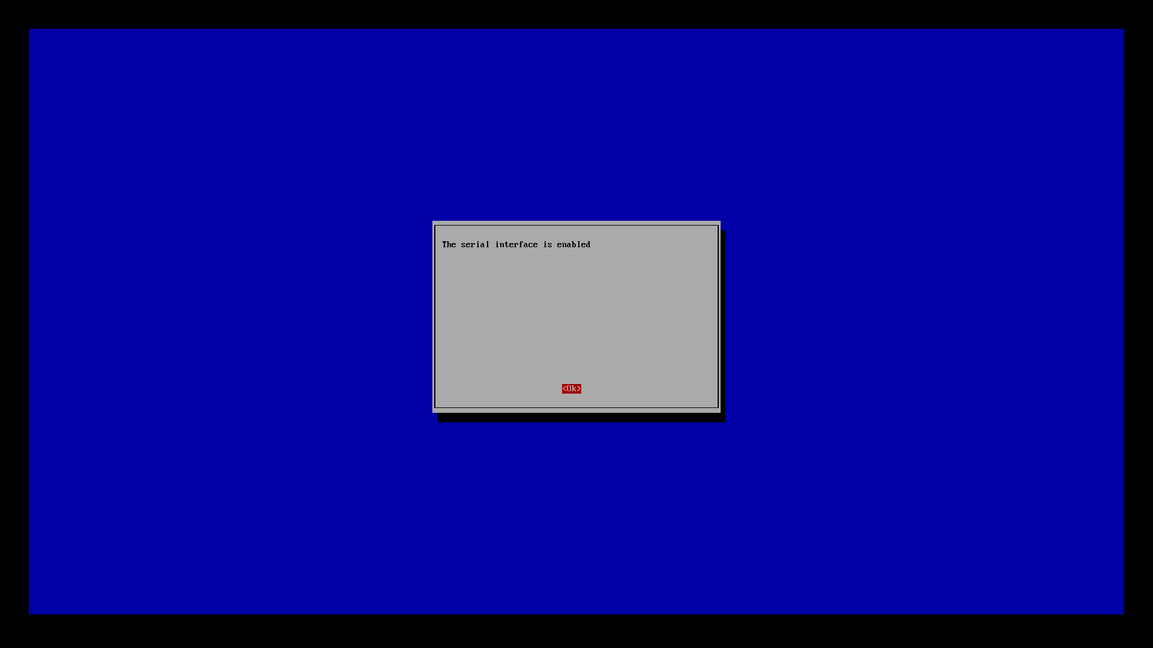
pyautogui.click(570, 389)
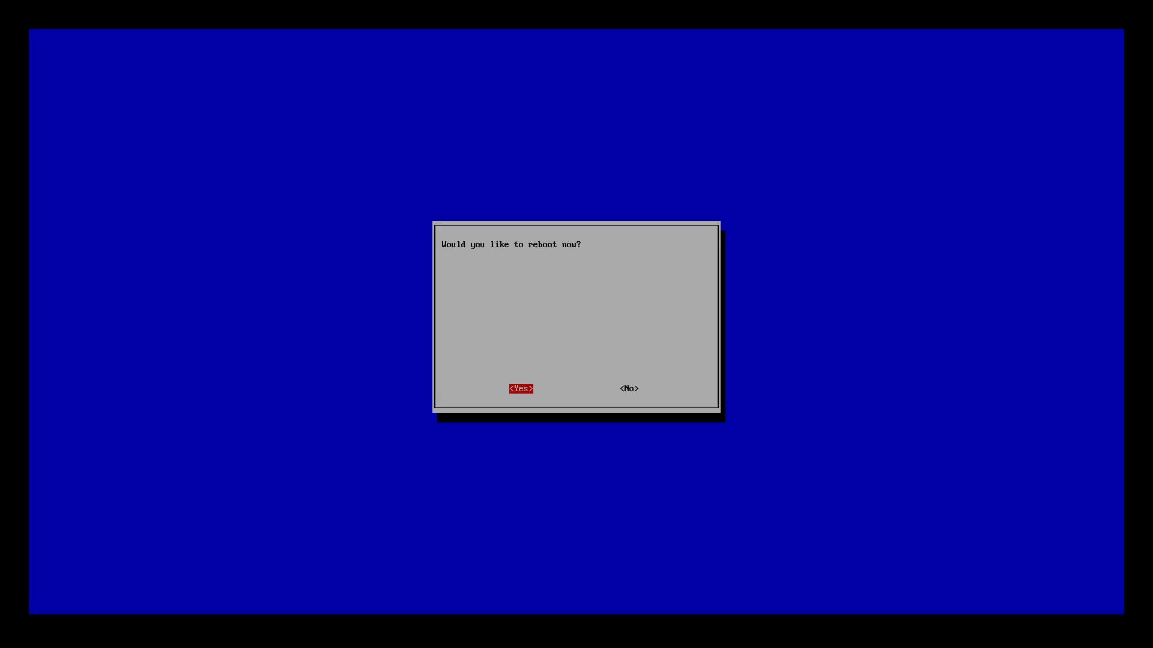